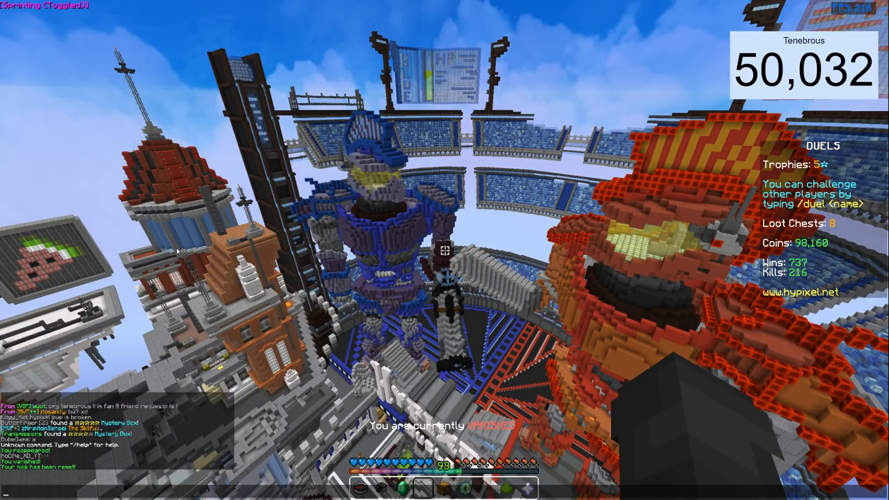
pyautogui.moveTo(444, 250)
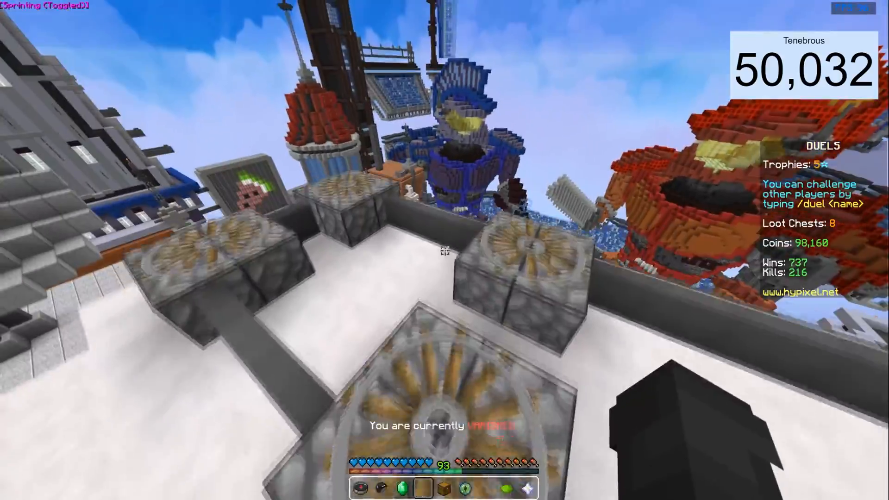
pyautogui.moveTo(444, 250)
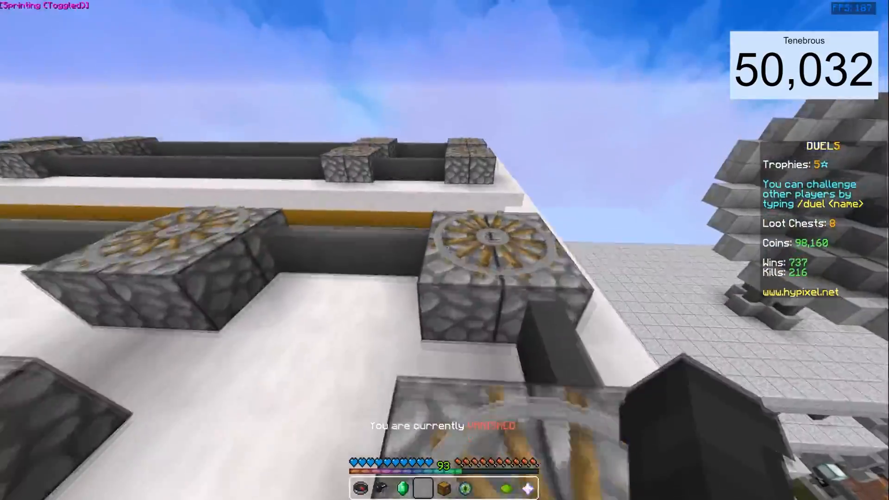
pyautogui.moveTo(444, 250)
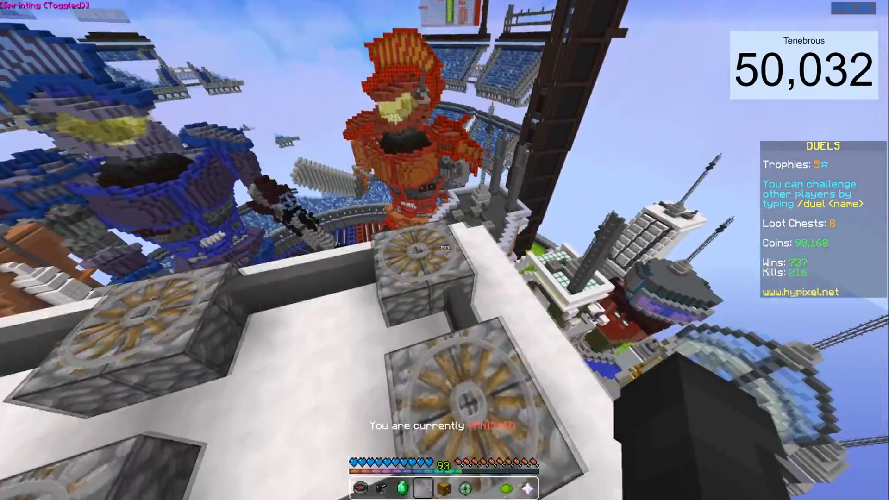
pyautogui.moveTo(444, 250)
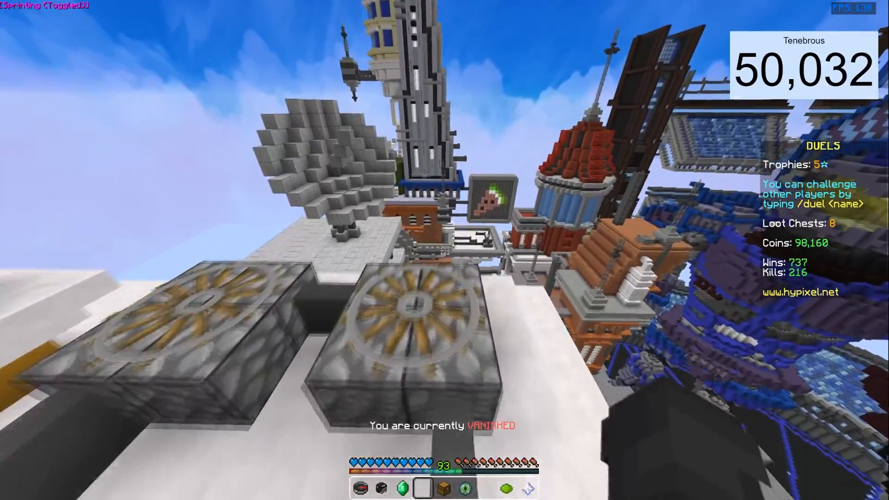
pyautogui.moveTo(444, 250)
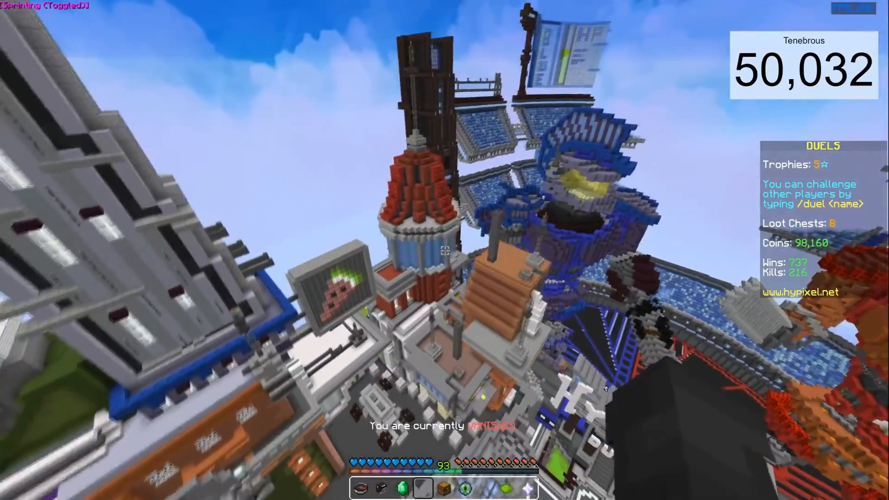
pyautogui.moveTo(444, 250)
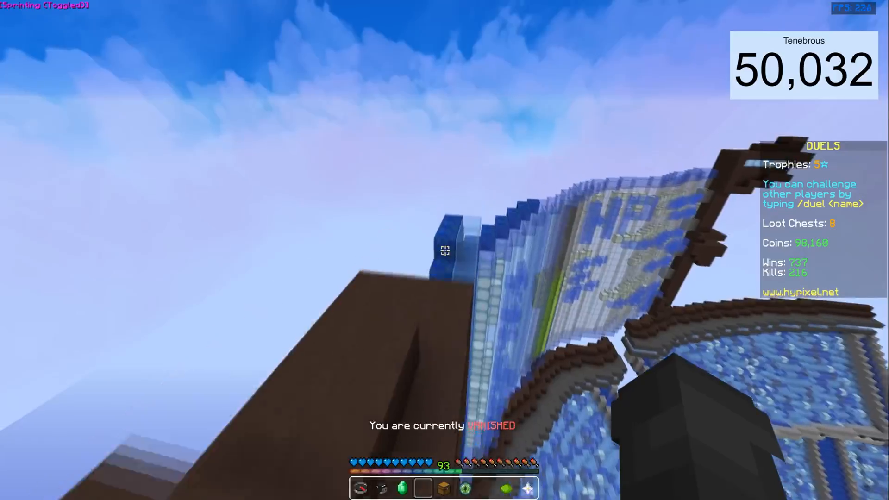
pyautogui.moveTo(445, 250)
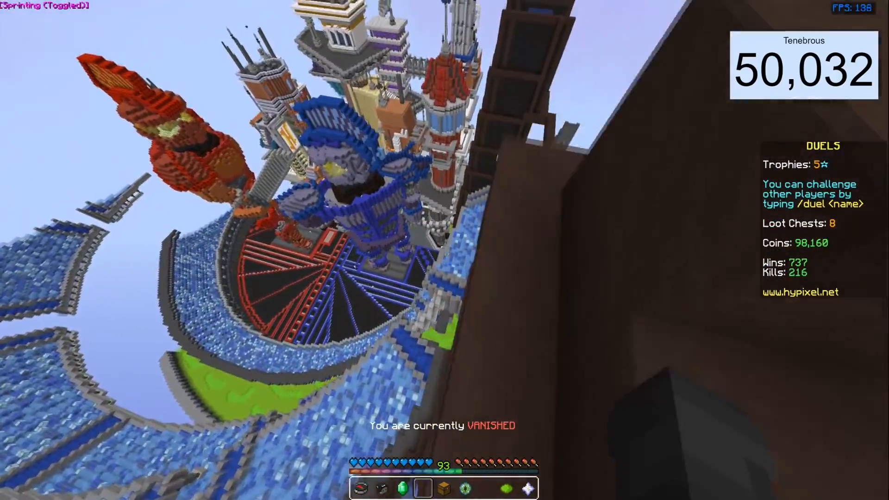
pyautogui.moveTo(444, 250)
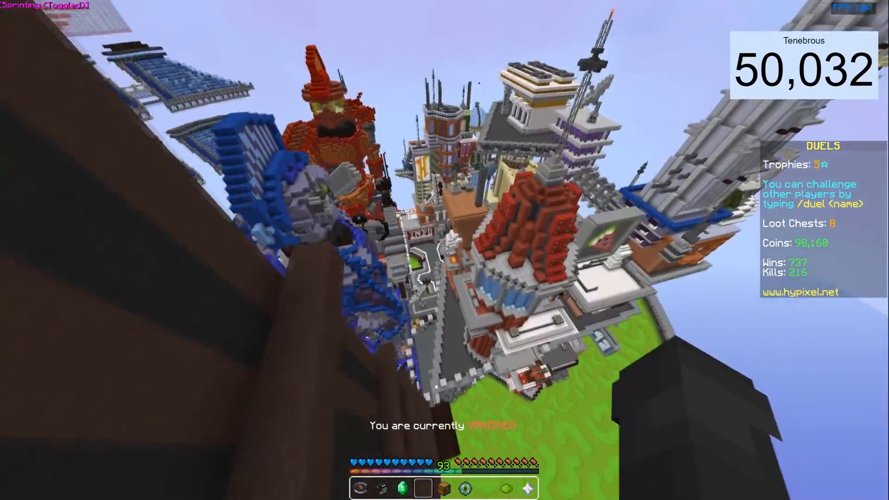
pyautogui.moveTo(444, 250)
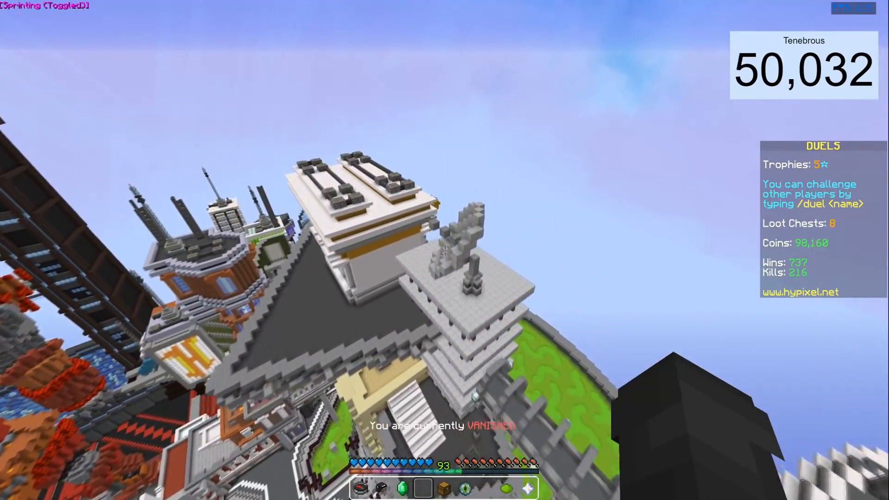
pyautogui.moveTo(444, 250)
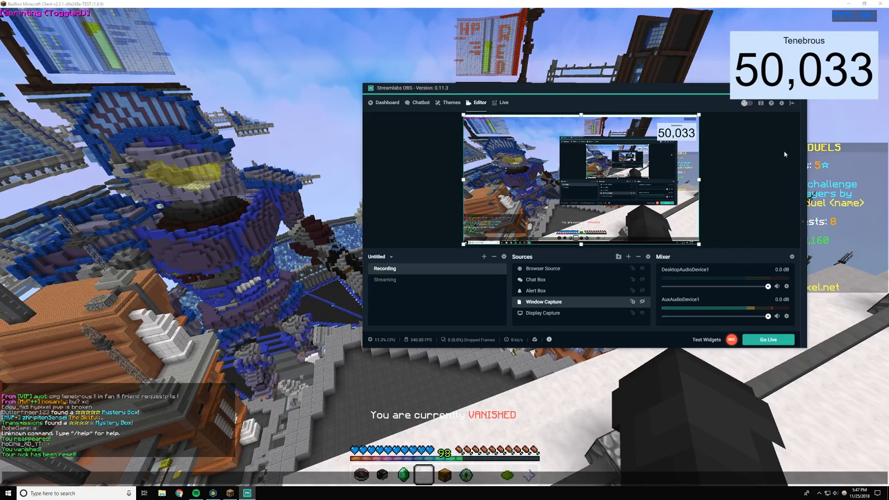
pyautogui.moveTo(409, 341)
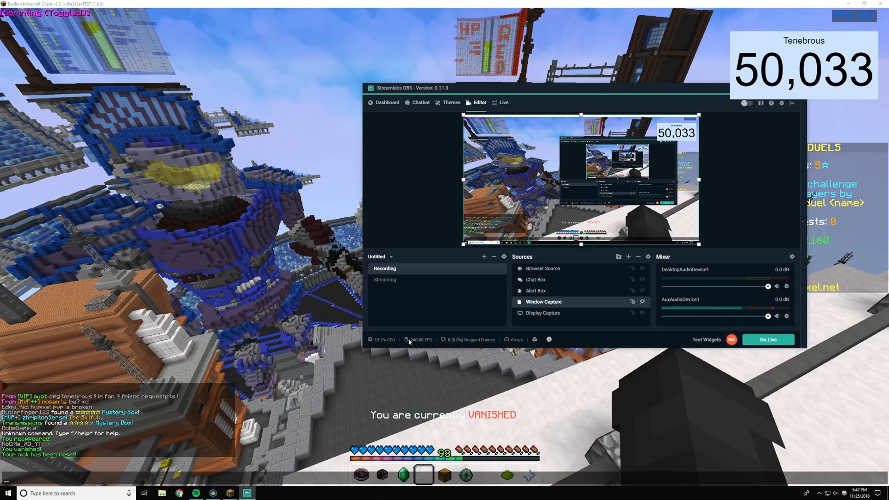
pyautogui.moveTo(444, 352)
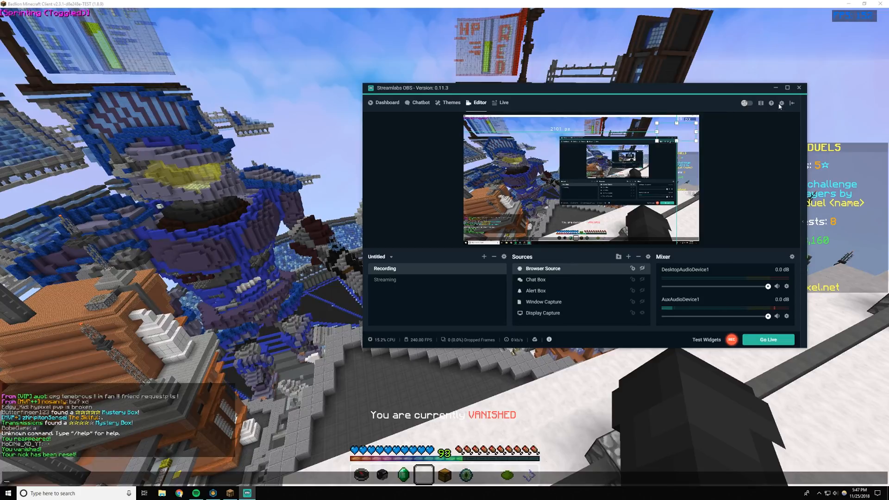
# Show the Output page of Streamlabs OBS settings with the recording section in view
pyautogui.click(781, 102)
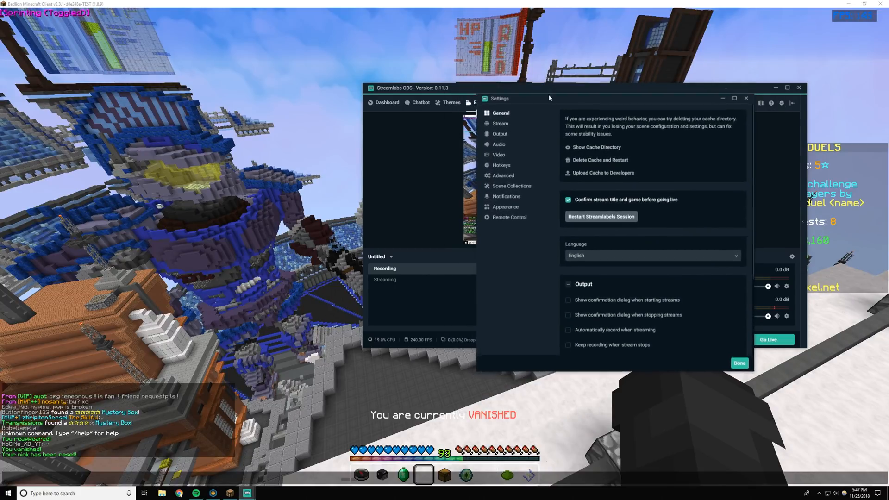
pyautogui.click(499, 124)
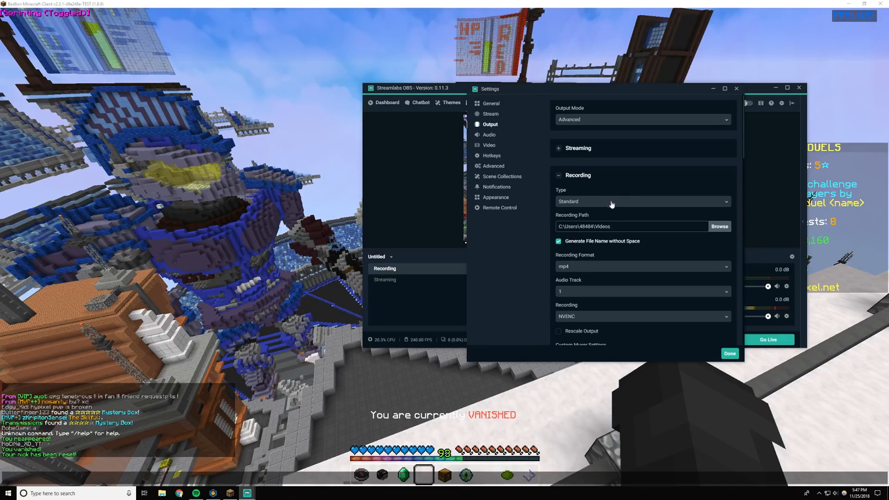
pyautogui.scroll(-3)
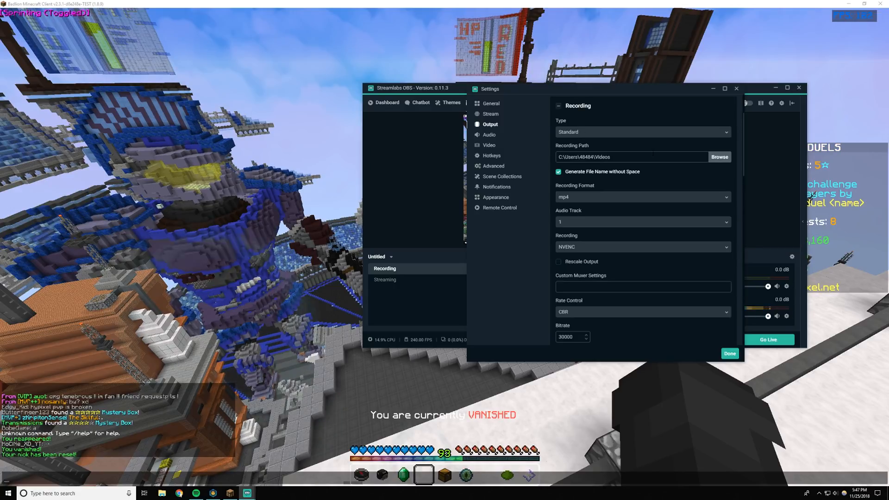
# Keep NVENC as the recording encoder and review the mp4, CBR 30000 bitrate rate control options
pyautogui.click(642, 247)
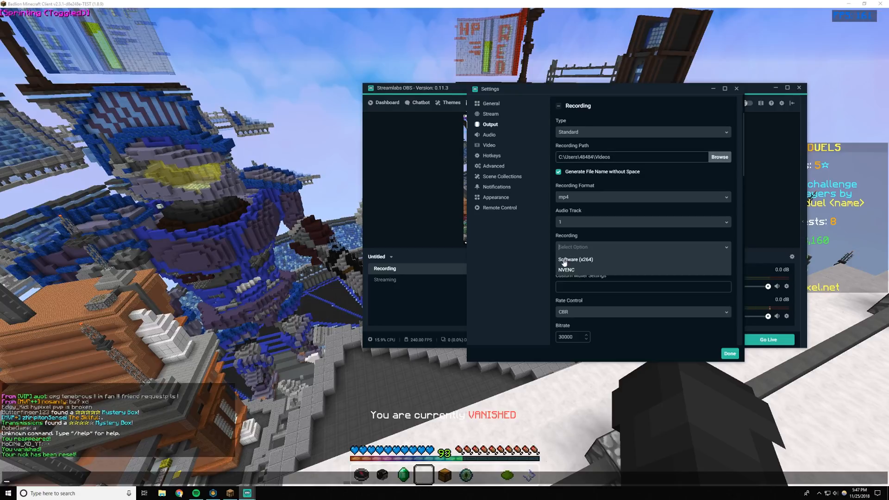
pyautogui.click(566, 270)
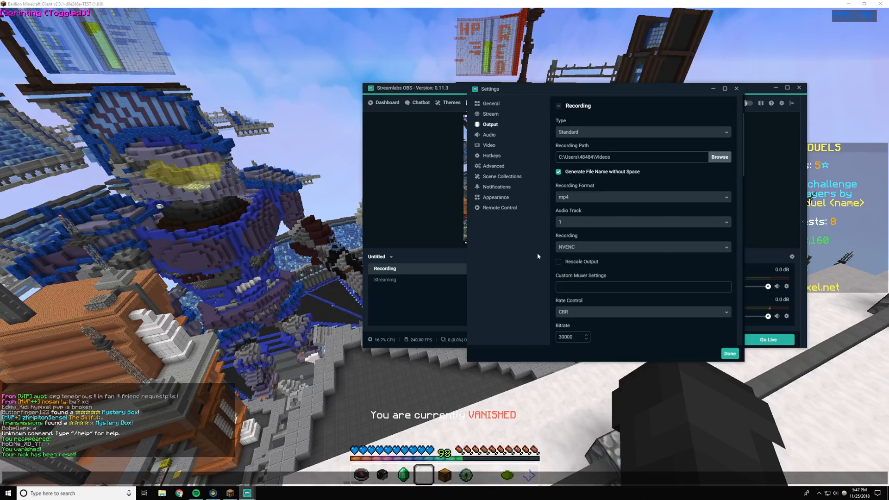
pyautogui.scroll(-3)
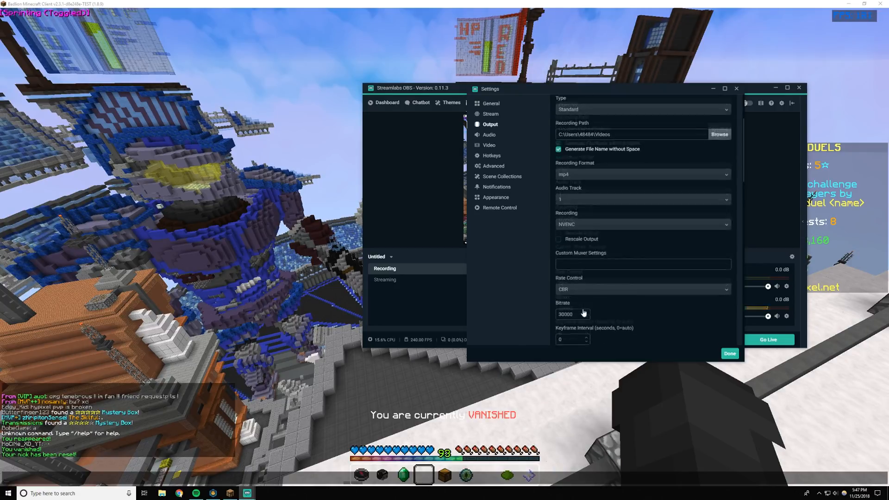
pyautogui.scroll(-3)
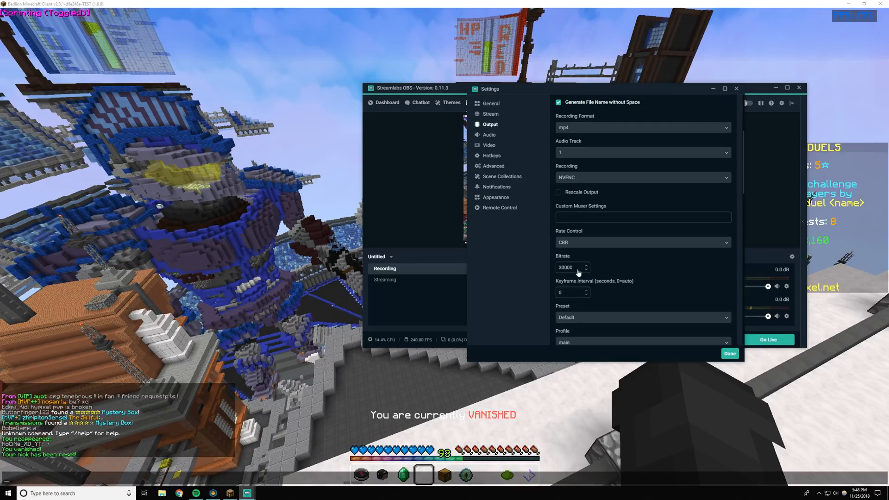
pyautogui.scroll(-3)
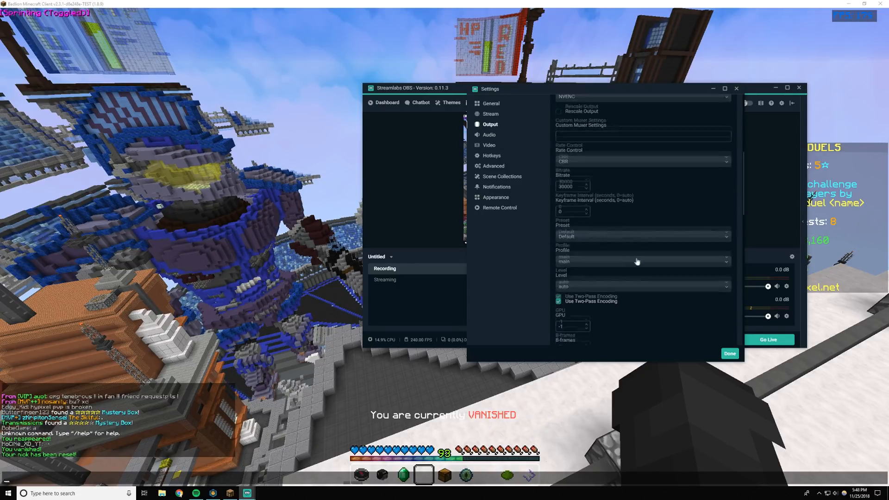
pyautogui.scroll(3)
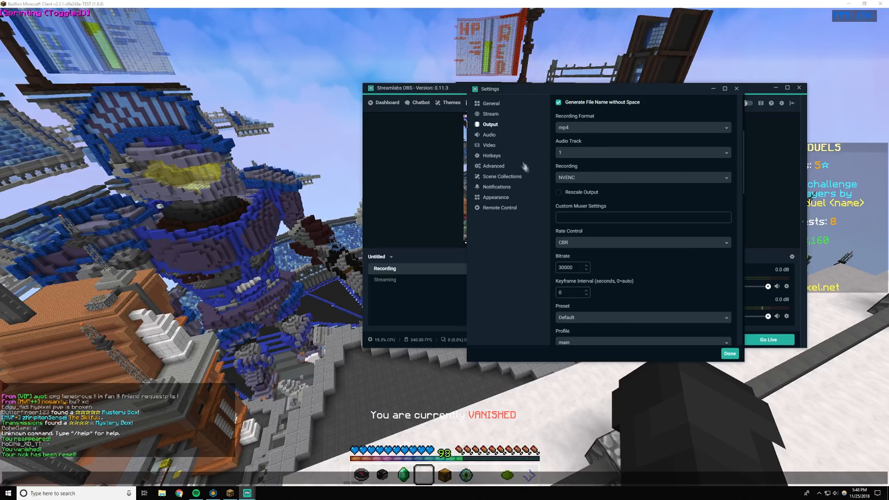
pyautogui.click(488, 145)
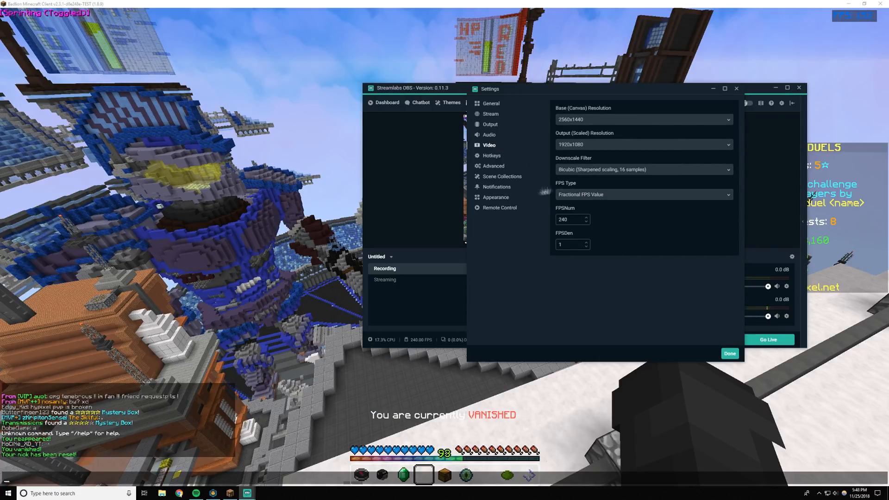
pyautogui.moveTo(573, 203)
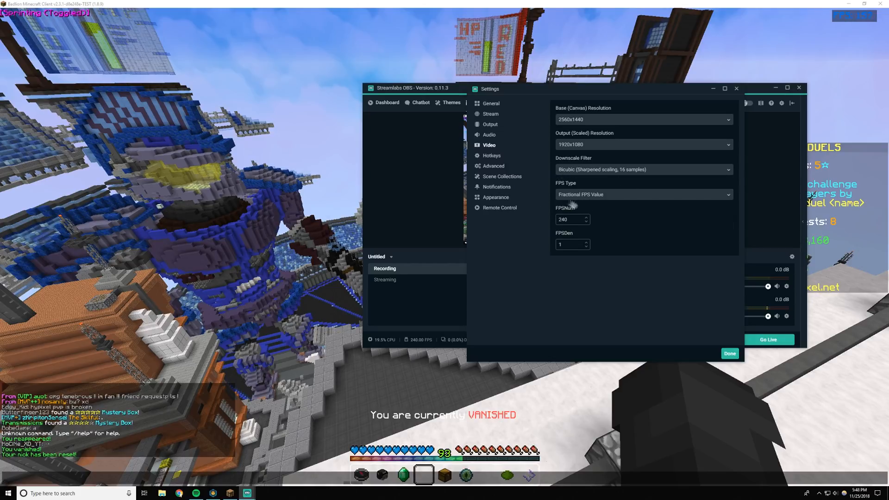
pyautogui.click(568, 244)
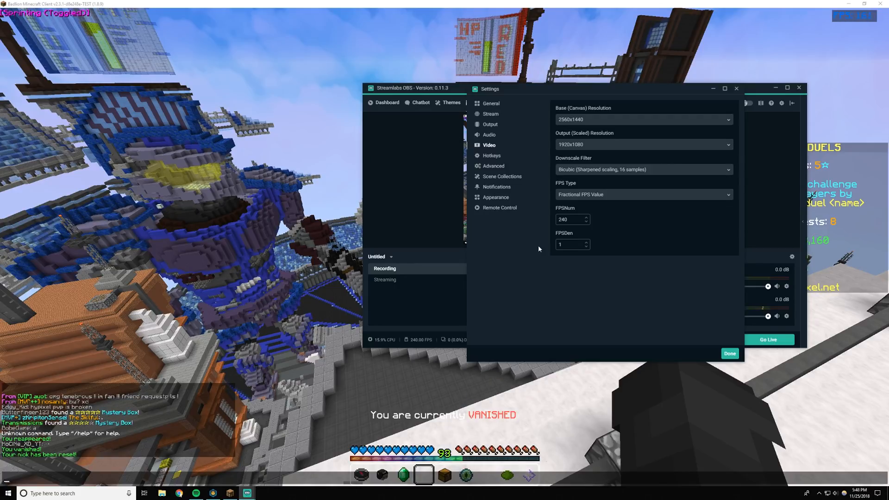
pyautogui.moveTo(573, 126)
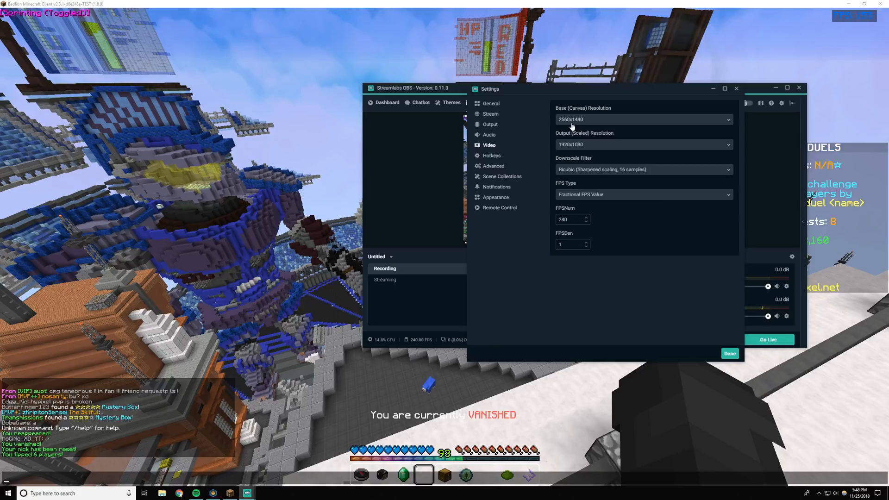
pyautogui.moveTo(513, 169)
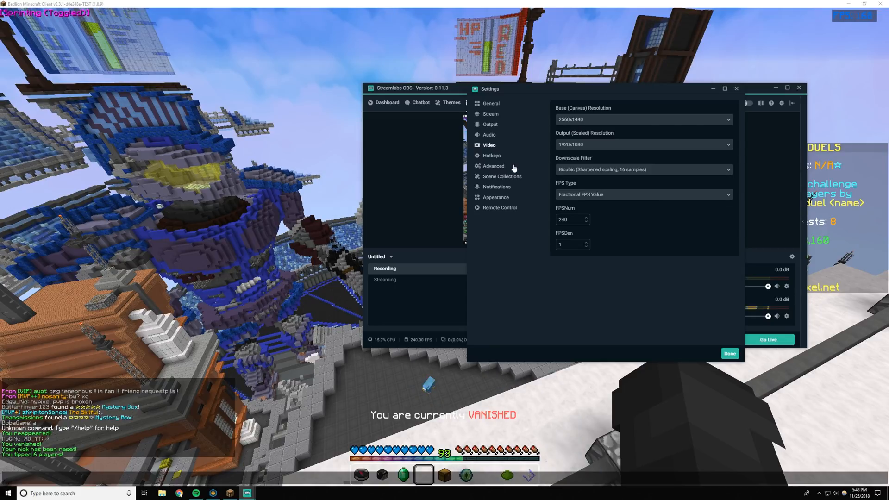
# Confirm F9 starts/stops recording in Hotkeys, close settings and switch to the VEGAS Pro project
pyautogui.click(491, 155)
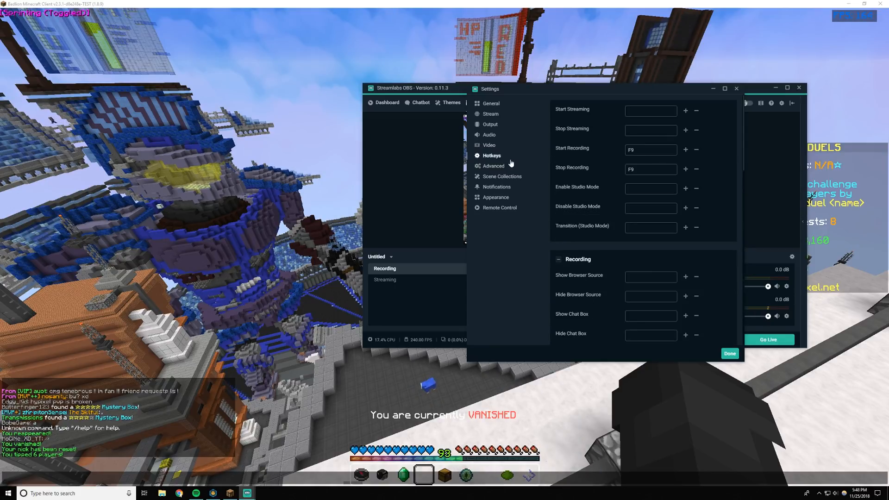
pyautogui.click(729, 353)
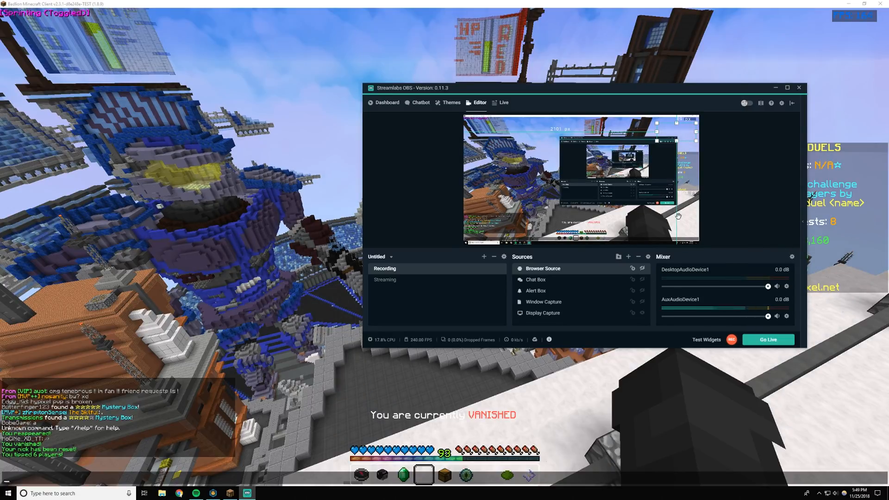
pyautogui.click(262, 492)
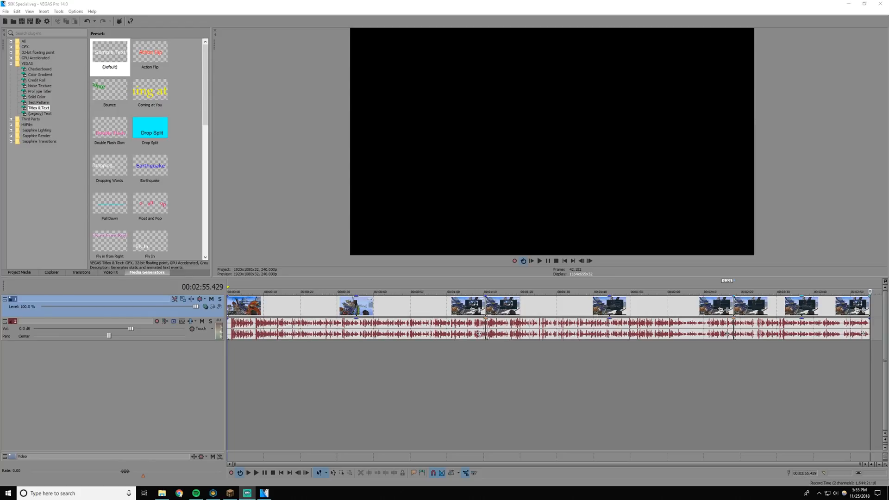
pyautogui.moveTo(341, 208)
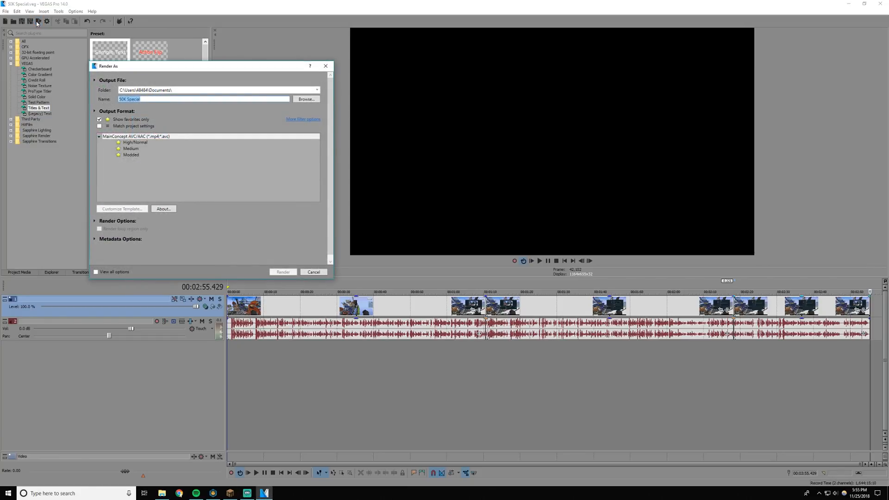
# Cycle through High/Normal, Modded and Medium MainConcept AVC/AAC presets, then customize the Modded template
pyautogui.click(135, 142)
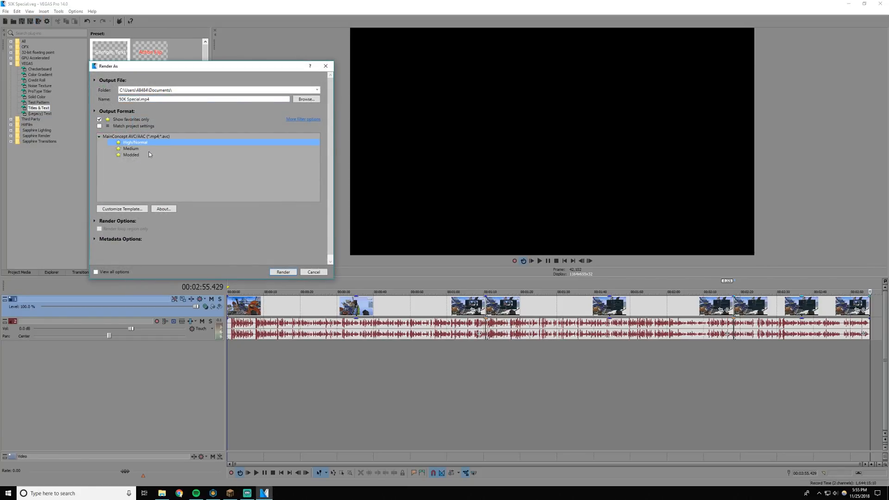
pyautogui.click(131, 155)
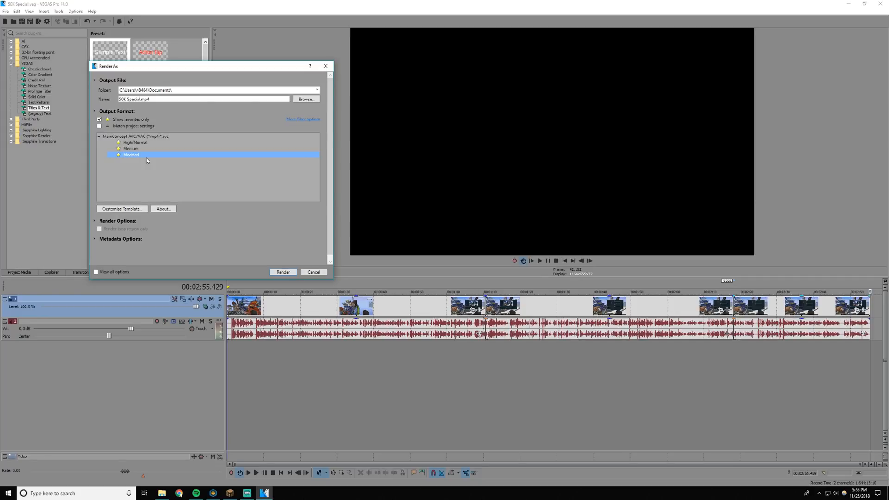
pyautogui.click(131, 148)
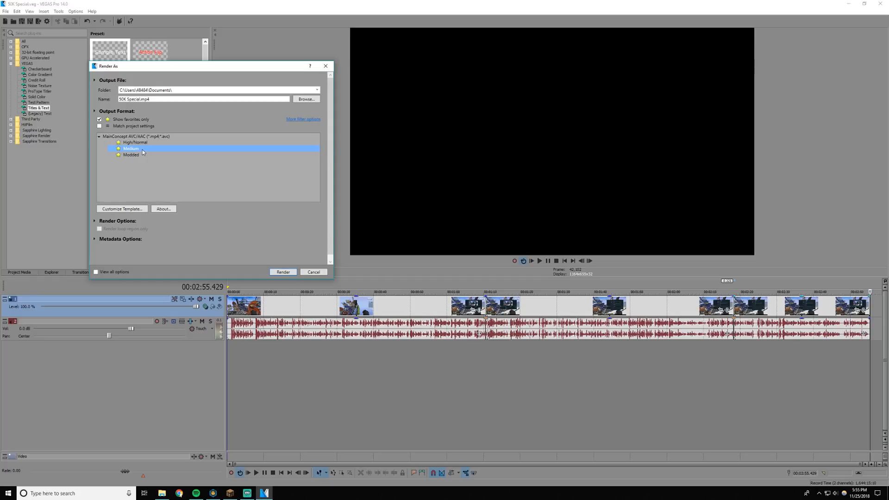
pyautogui.click(135, 142)
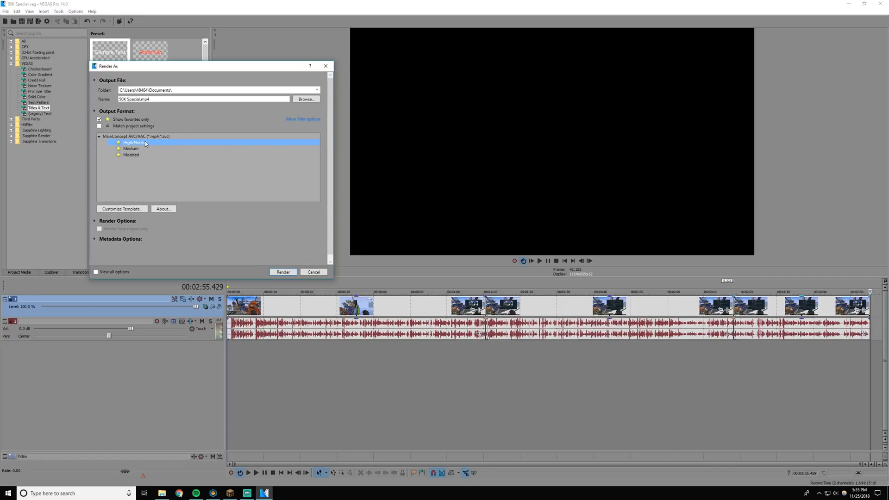
pyautogui.click(121, 208)
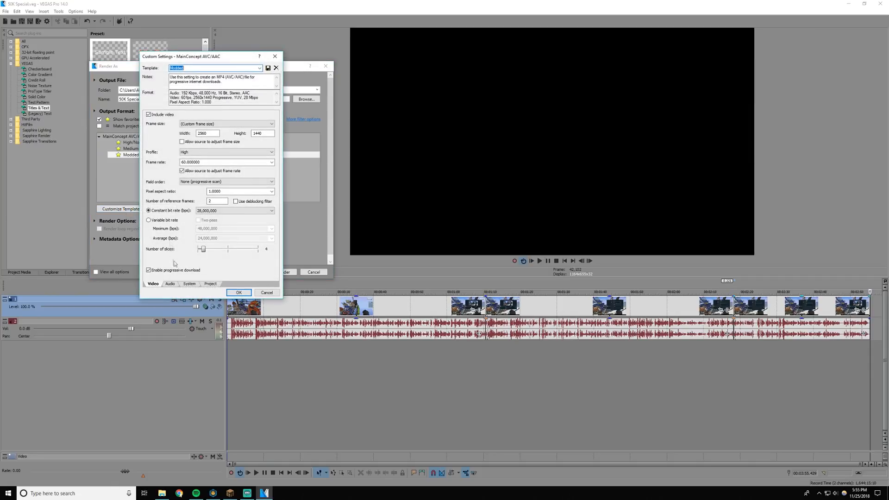
pyautogui.moveTo(183, 222)
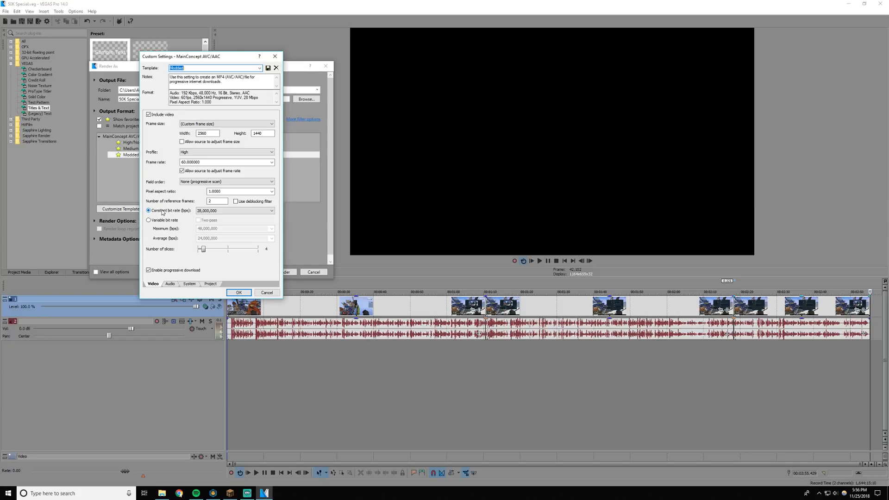
# Review the Modded preset's 2560x1440, 60 fps, 28,000,000 bps constant bitrate and close its settings
pyautogui.tripleClick(234, 210)
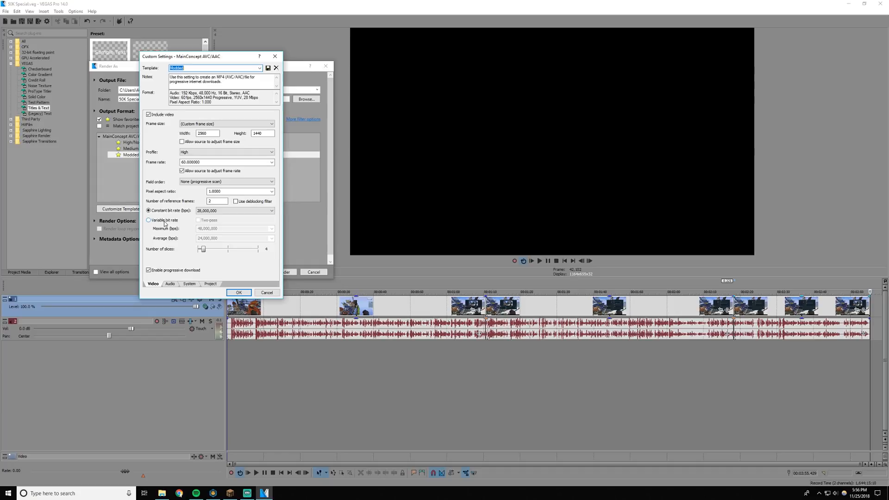
pyautogui.click(149, 220)
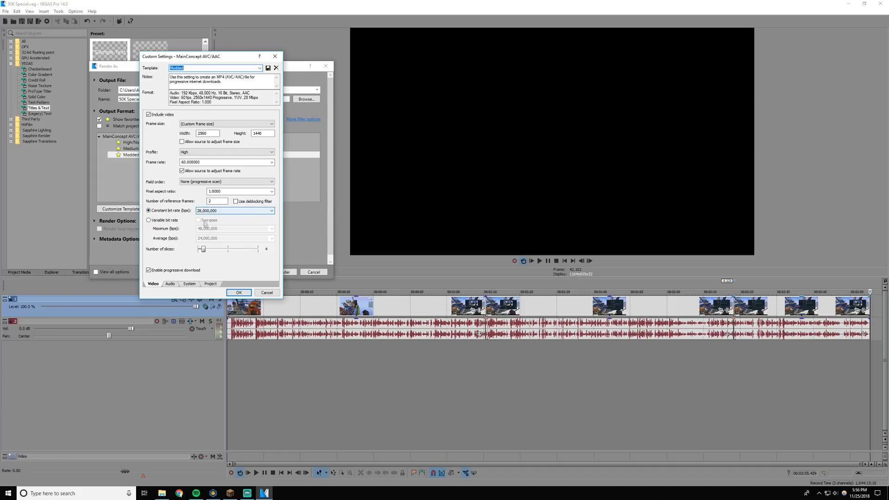
pyautogui.click(237, 292)
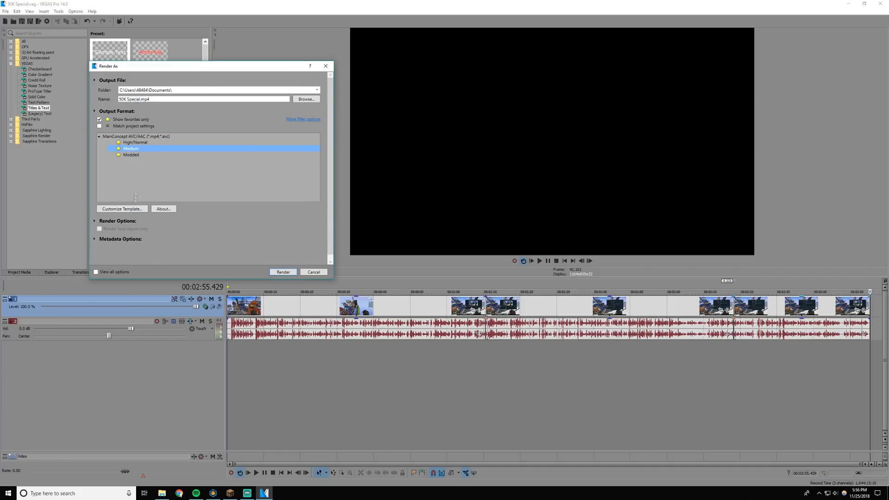
# Review the Medium preset's 50,000,000 bps constant bitrate settings, then leave Render As
pyautogui.click(122, 209)
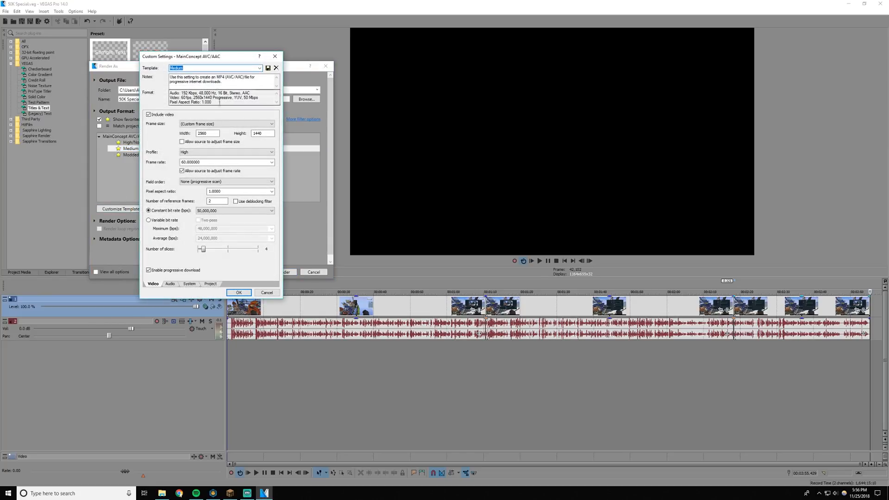
pyautogui.tripleClick(233, 210)
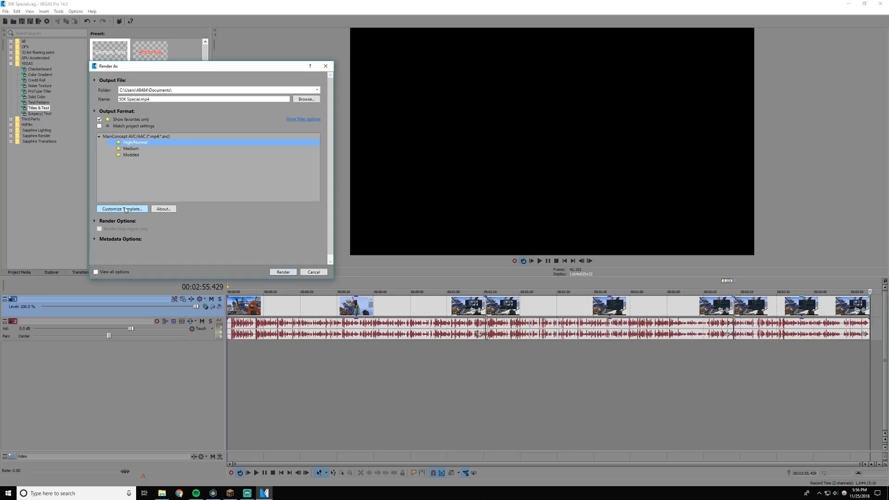
pyautogui.click(121, 209)
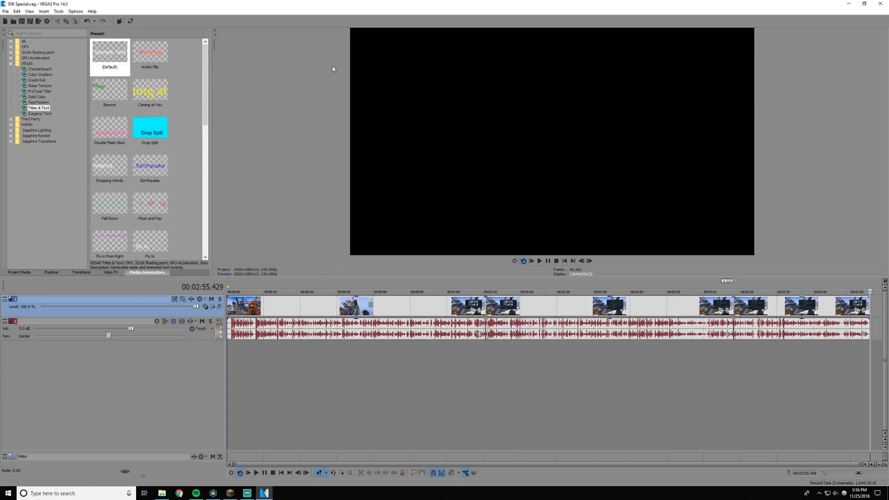
pyautogui.click(5, 11)
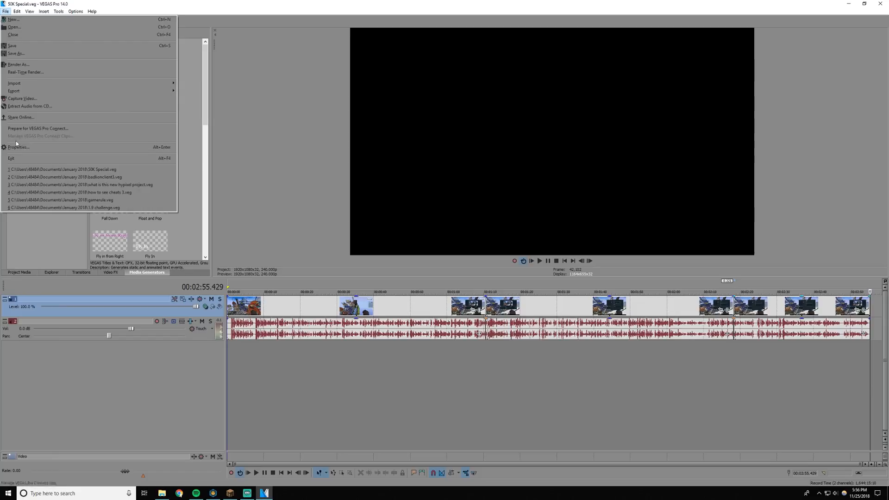
pyautogui.click(18, 148)
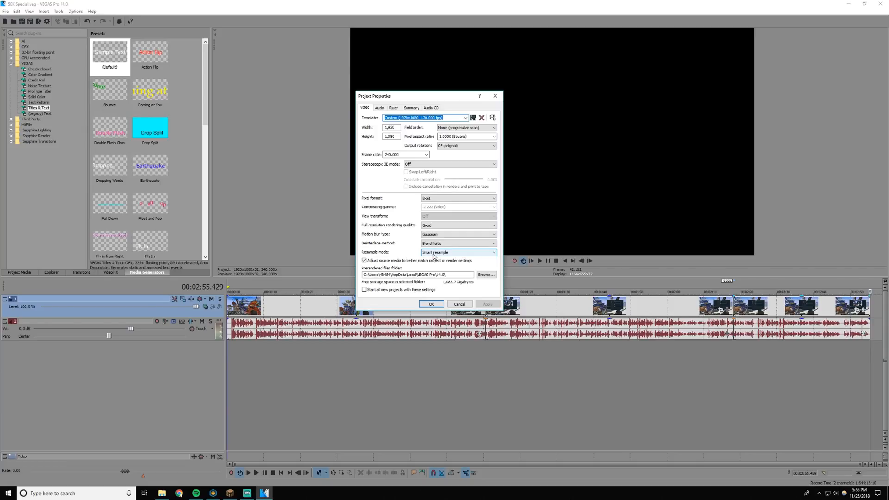
pyautogui.click(431, 304)
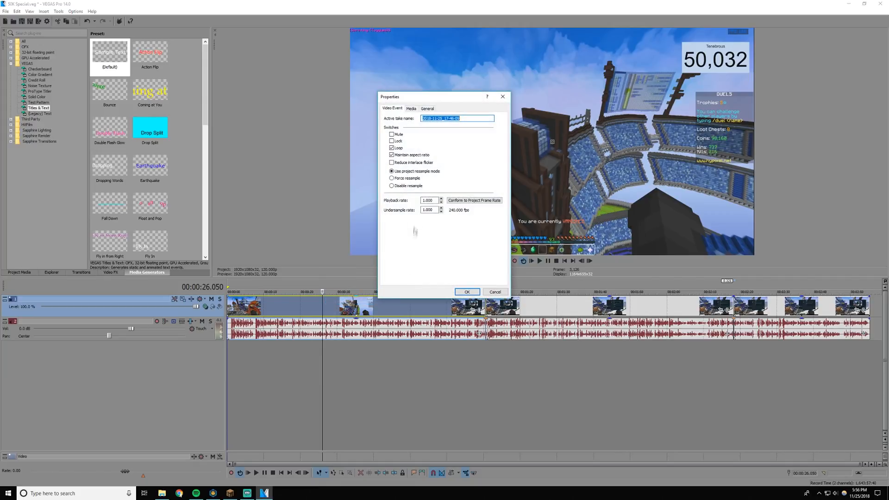
# Set the clip's event properties to Disable resample and confirm with OK
pyautogui.click(391, 185)
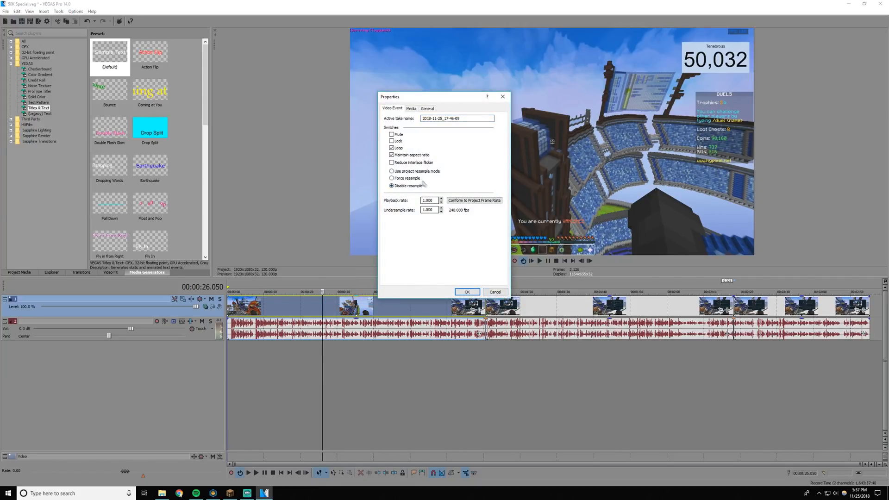
pyautogui.click(466, 292)
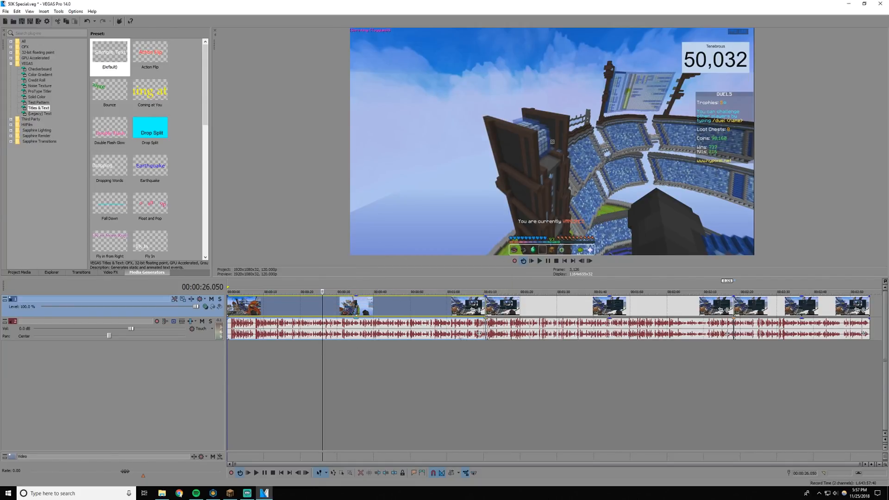